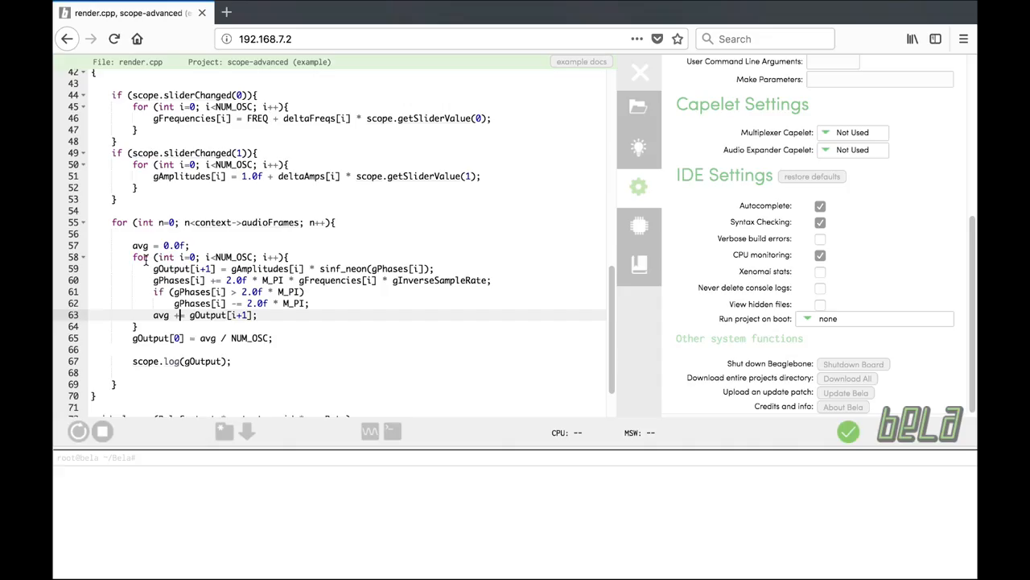
Step: Build and run the scope-advanced example project from the toolbar Run button
click(77, 431)
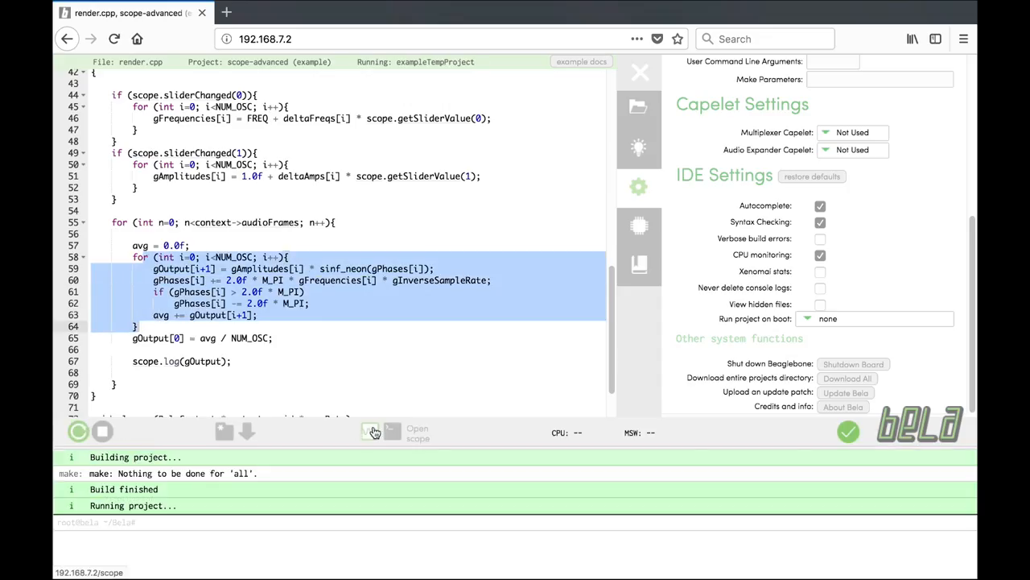